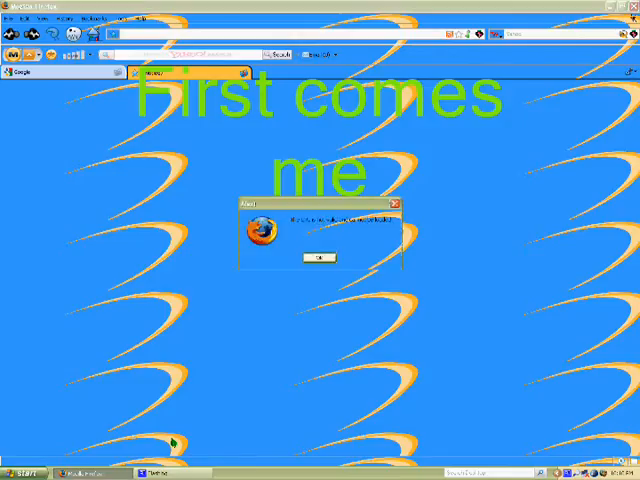
Dismiss the prank alert dialogs so the dark local Halo 3 service record page loads
click(317, 257)
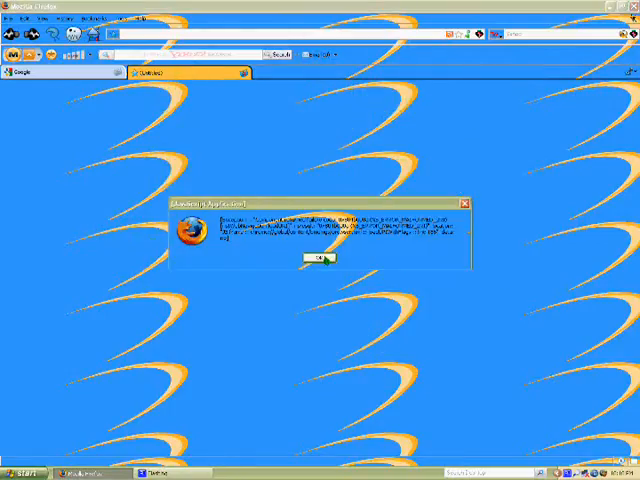
click(310, 259)
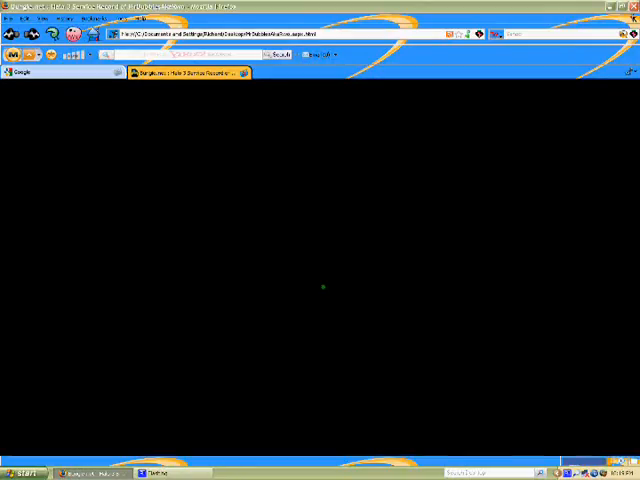